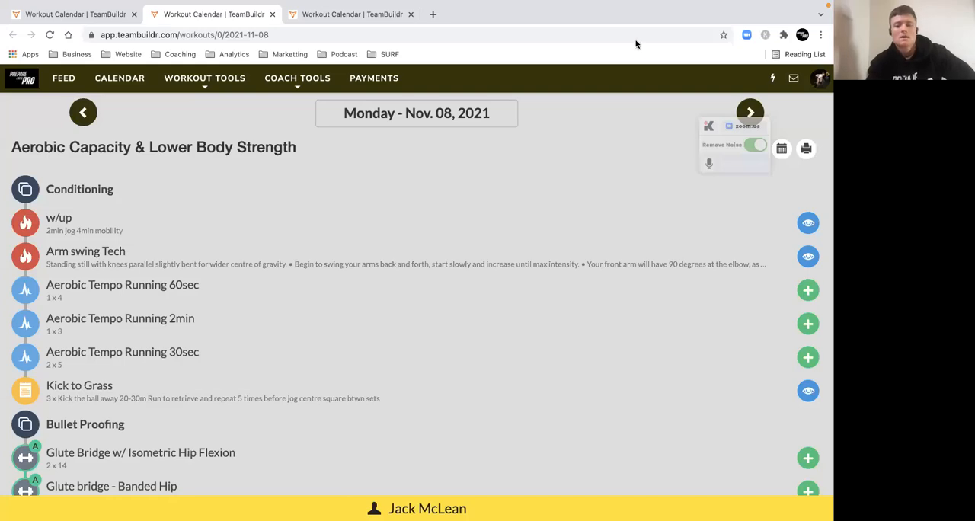
pyautogui.moveTo(659, 123)
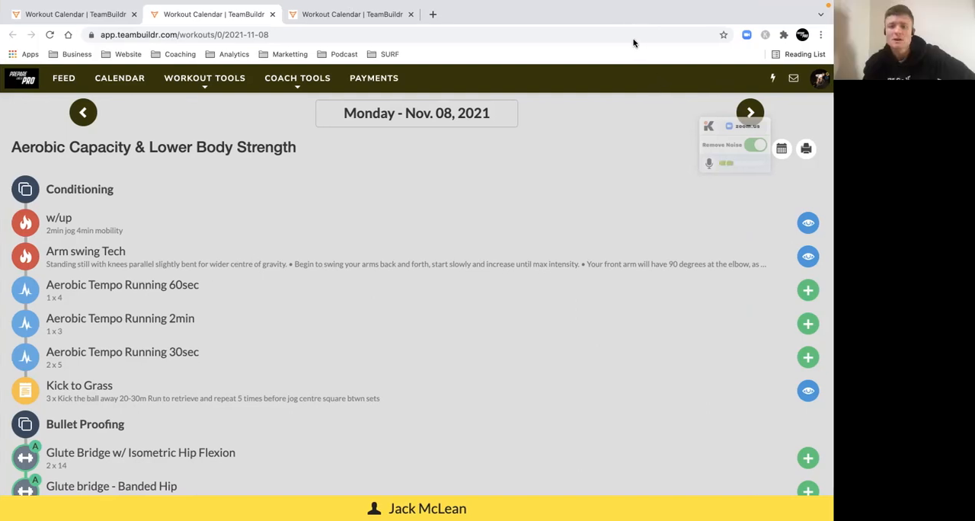
pyautogui.moveTo(655, 189)
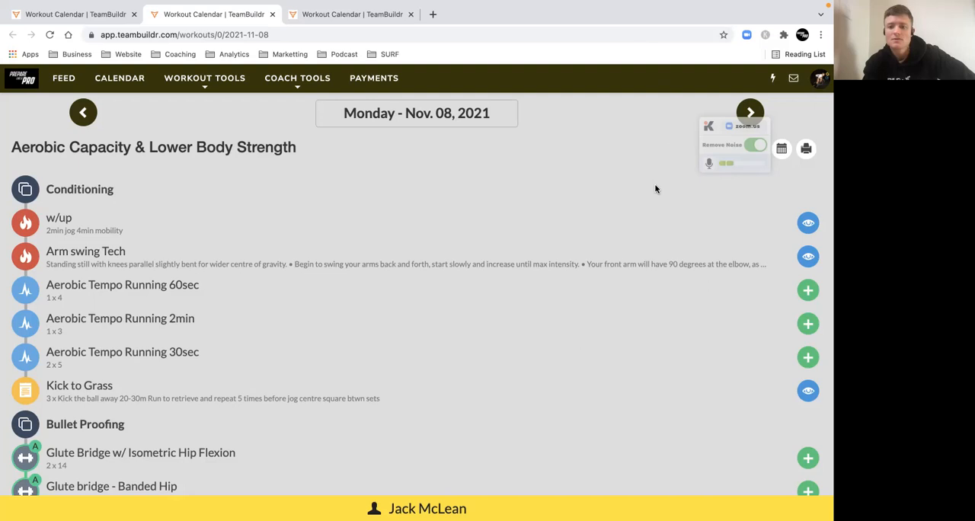
pyautogui.moveTo(655, 201)
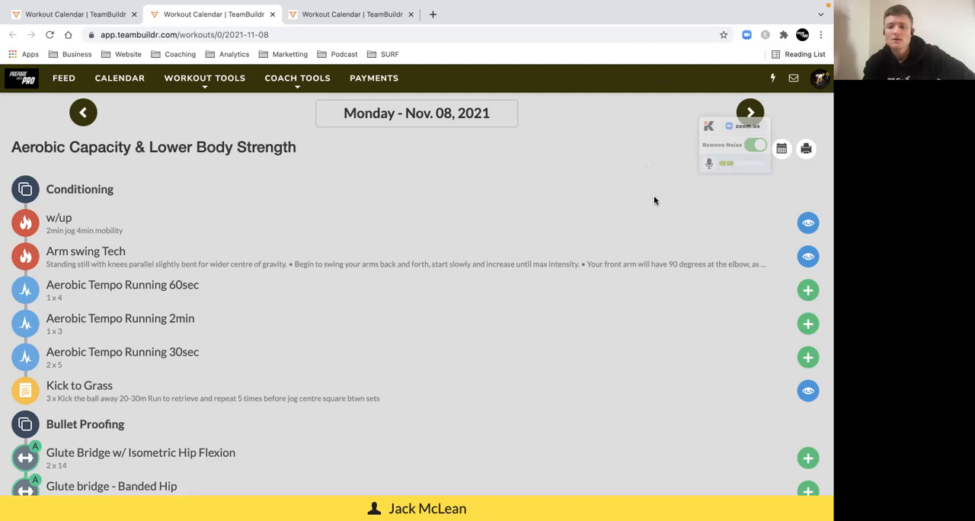
pyautogui.moveTo(665, 221)
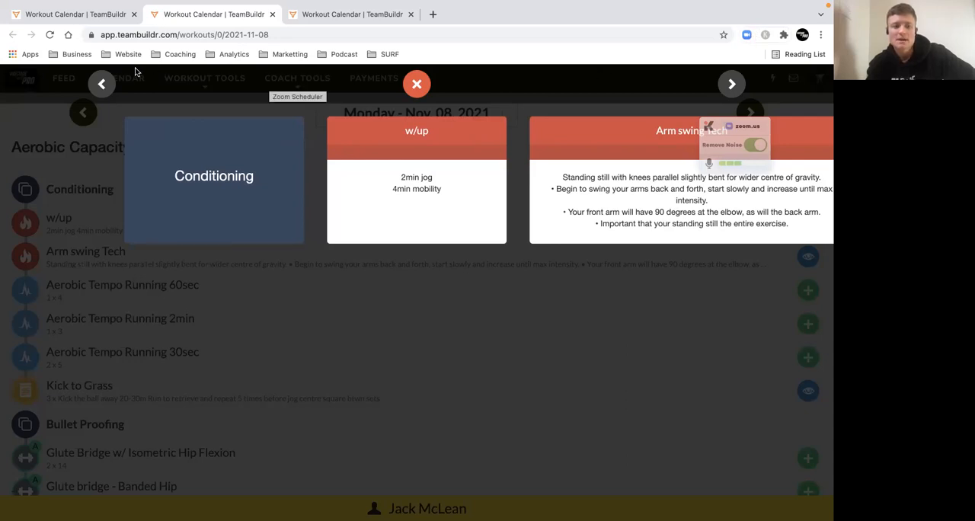
# Advance past the warm-up to the three Aerobic Tempo Running cards (300m, 600m, 150m targets).
pyautogui.click(732, 84)
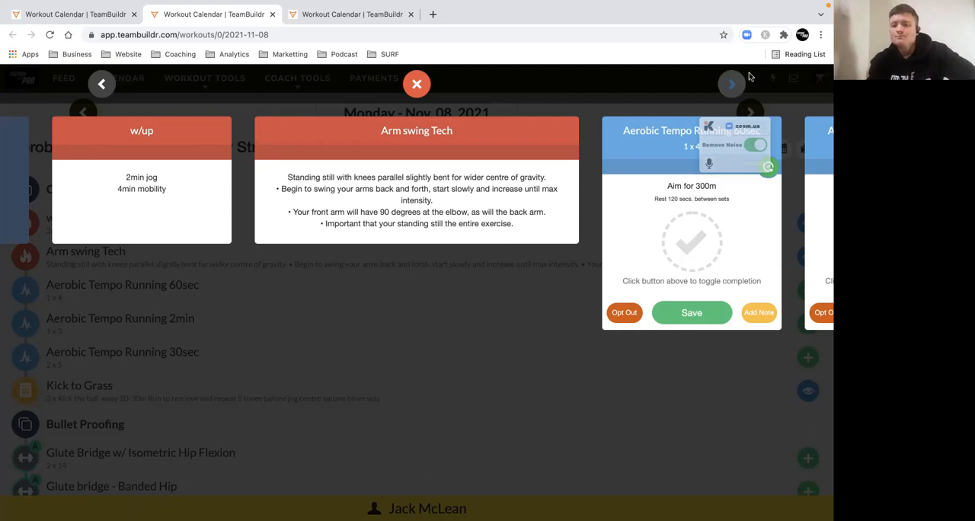
pyautogui.click(731, 84)
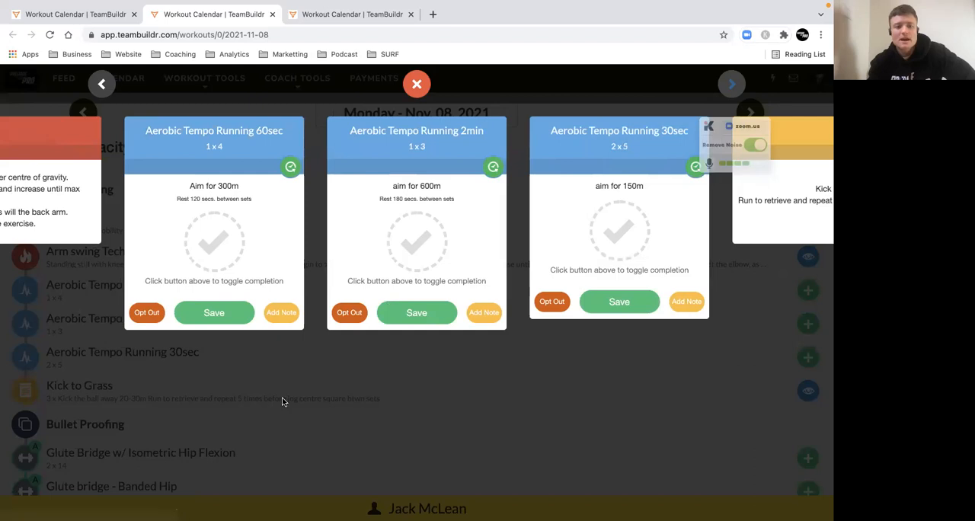
pyautogui.moveTo(111, 54)
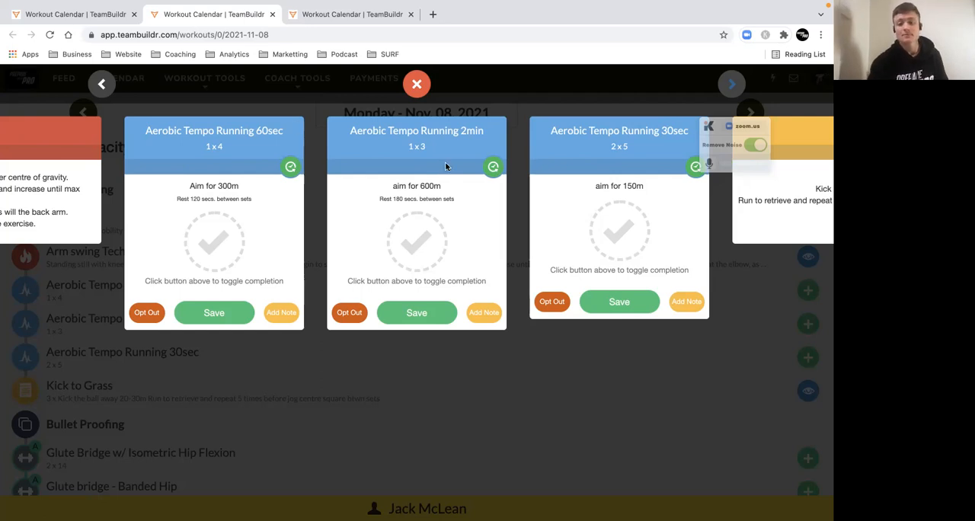
pyautogui.moveTo(604, 236)
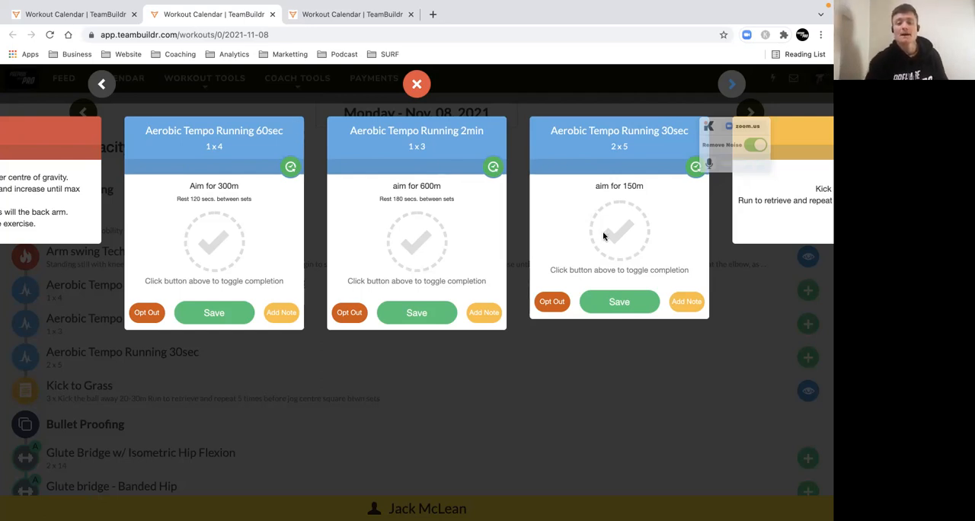
pyautogui.moveTo(640, 204)
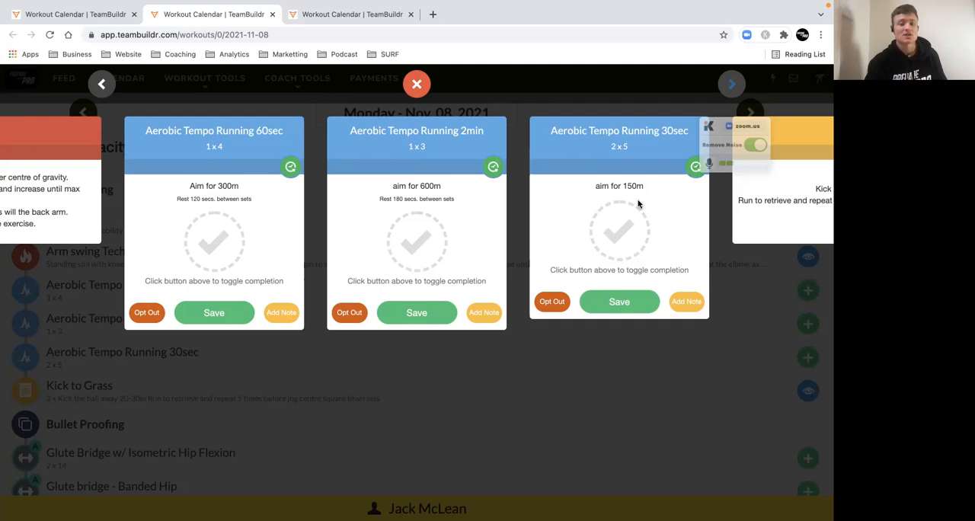
# Advance to the Kick to Grass card, three rounds of kicking 20–30m and retrieving.
pyautogui.click(731, 83)
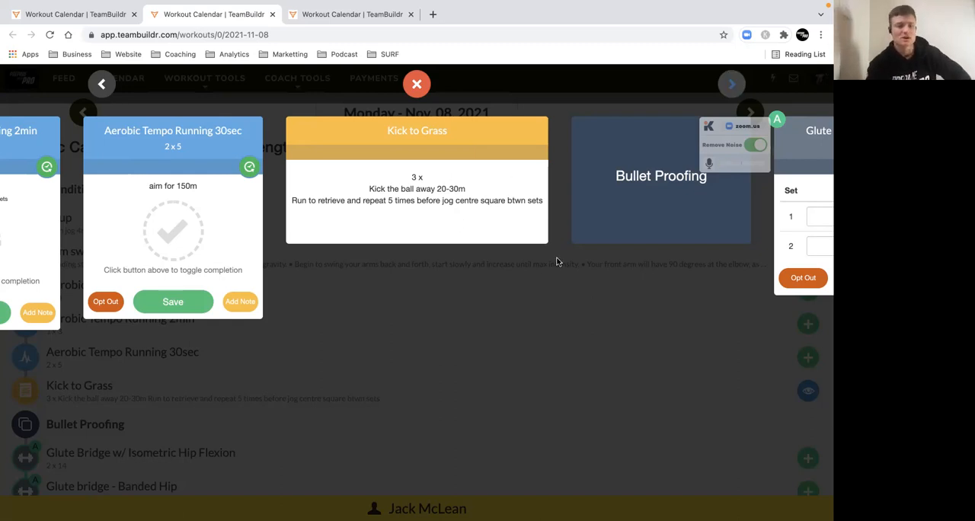
pyautogui.moveTo(560, 265)
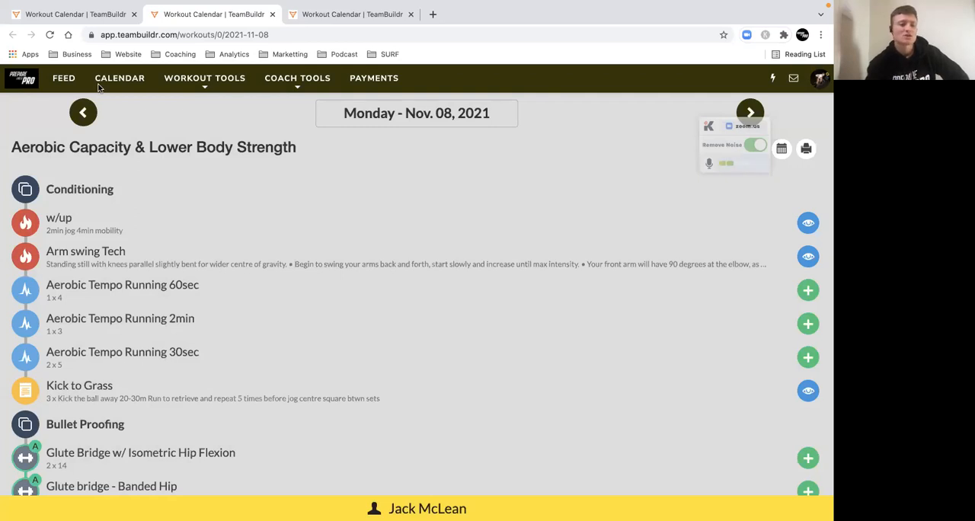
pyautogui.moveTo(266, 128)
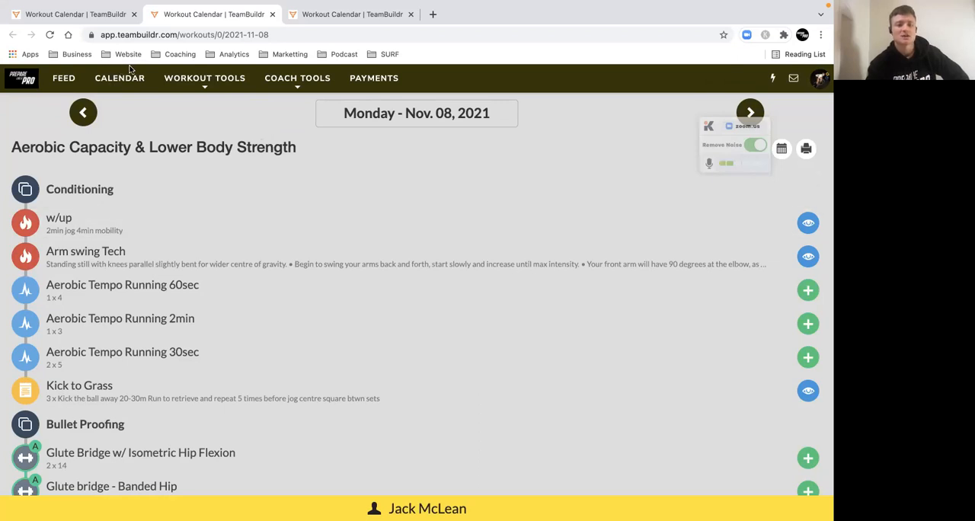
pyautogui.moveTo(207, 183)
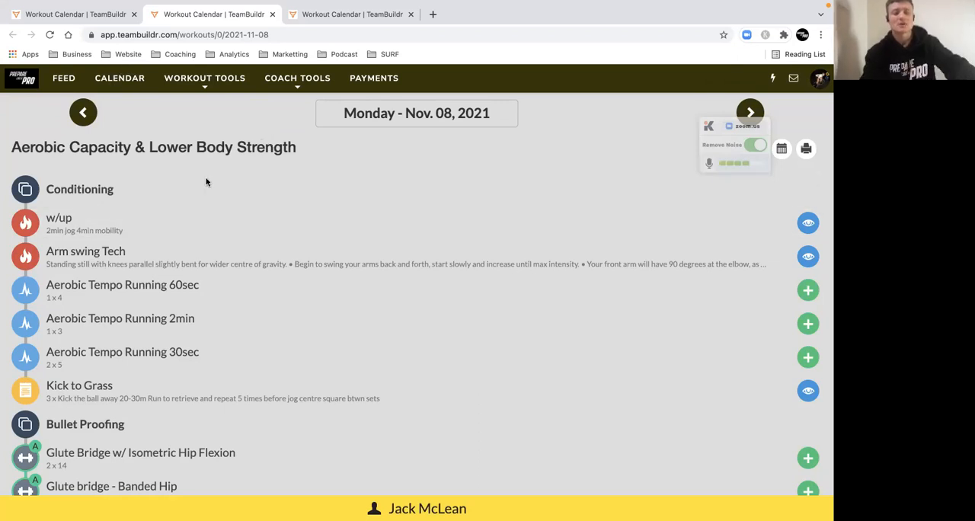